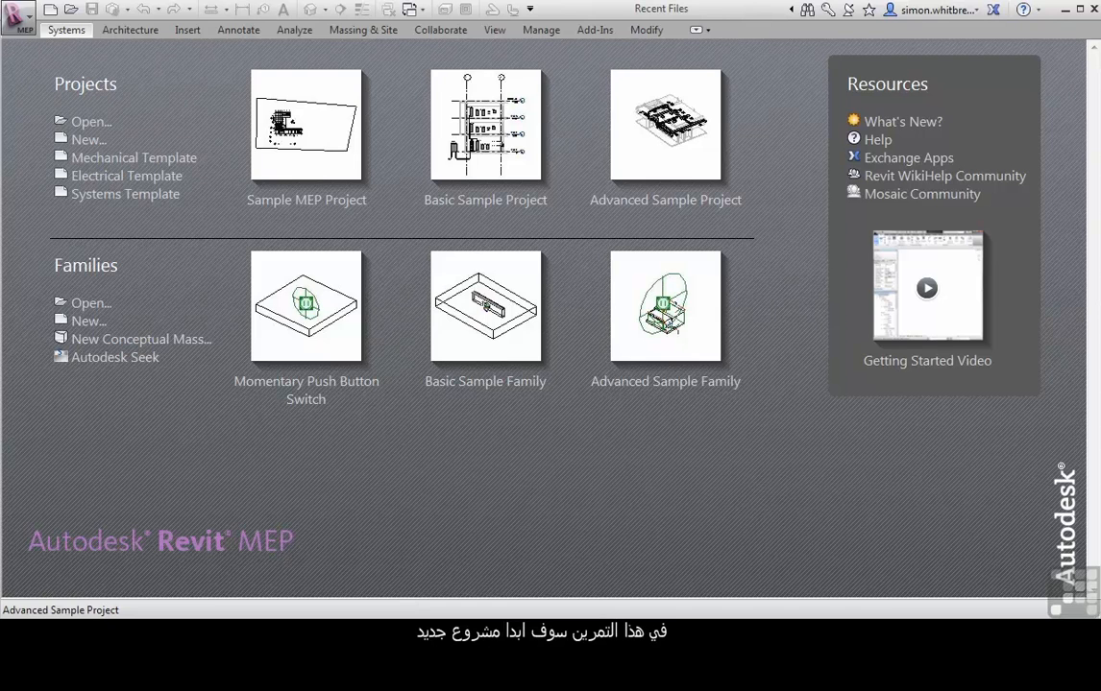
mouse_move(125, 194)
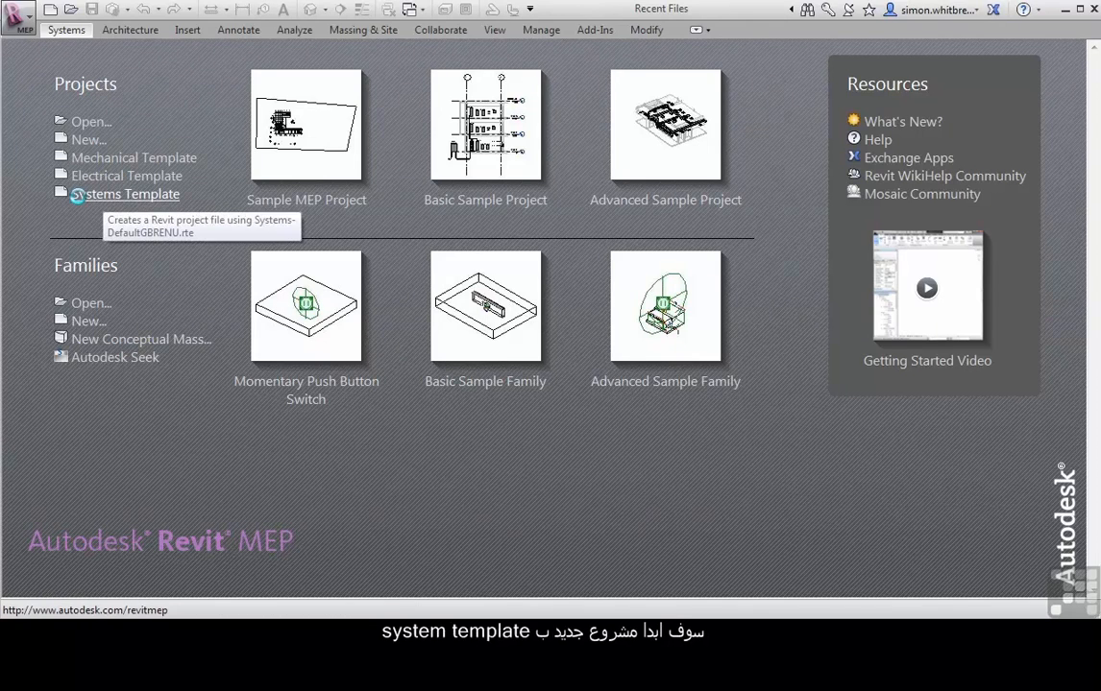
Step: Create a new project from the Systems template on the Recent Files screen
left_click(131, 194)
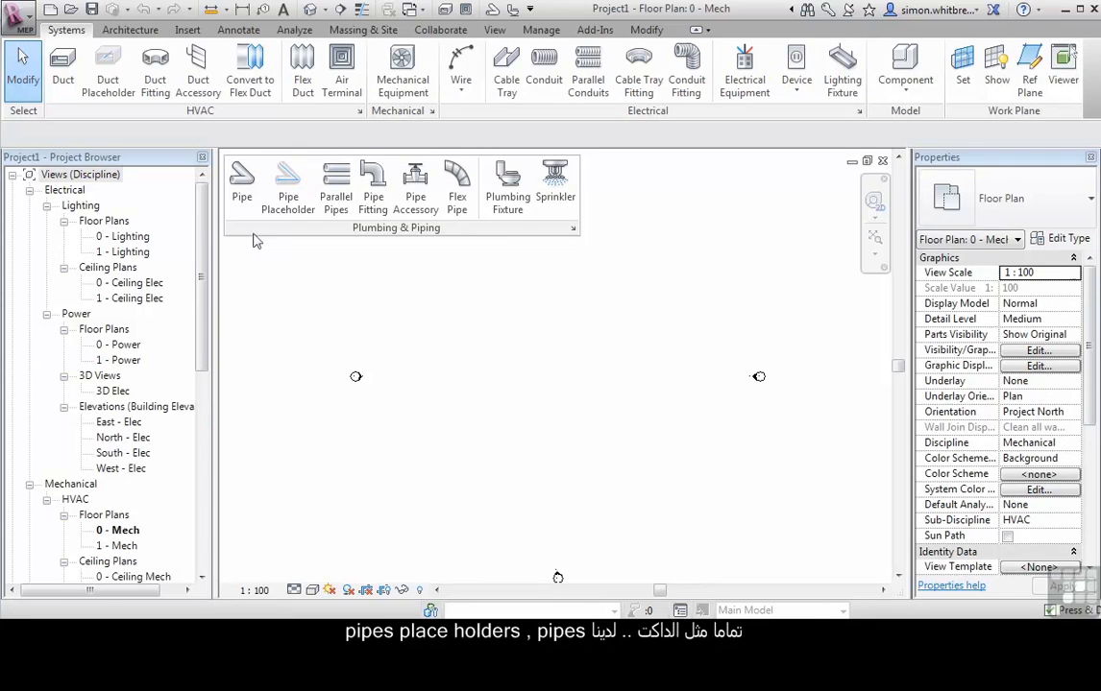
mouse_move(242, 176)
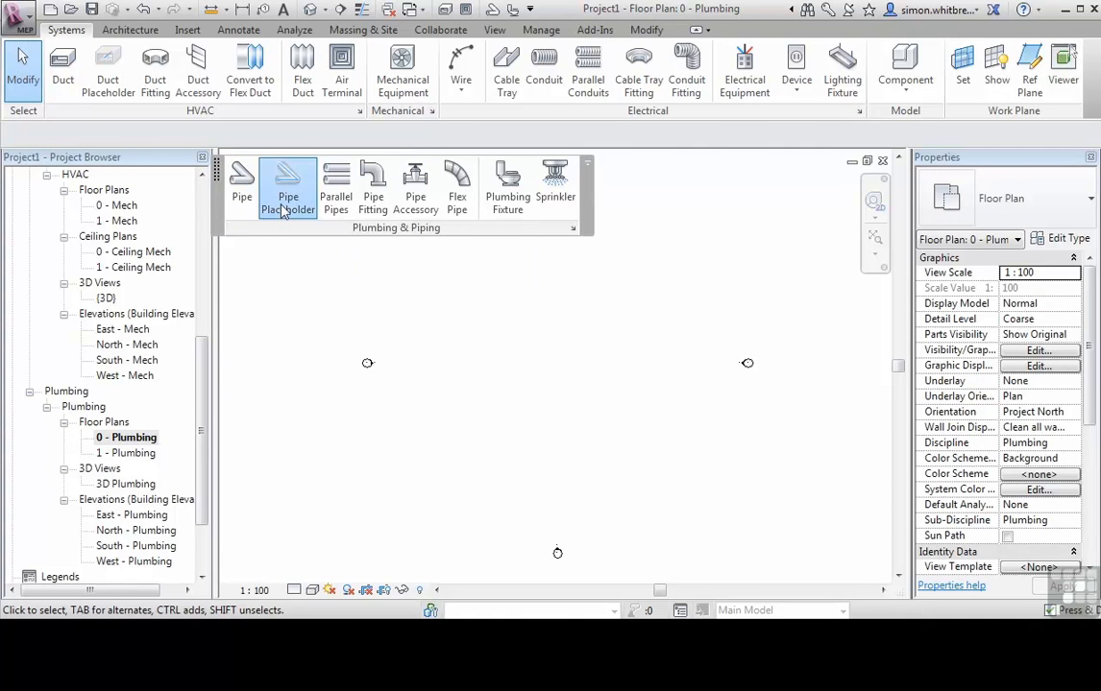
Step: Start a pipe placeholder run from a point at the left of the level 0 plumbing plan
left_click(288, 188)
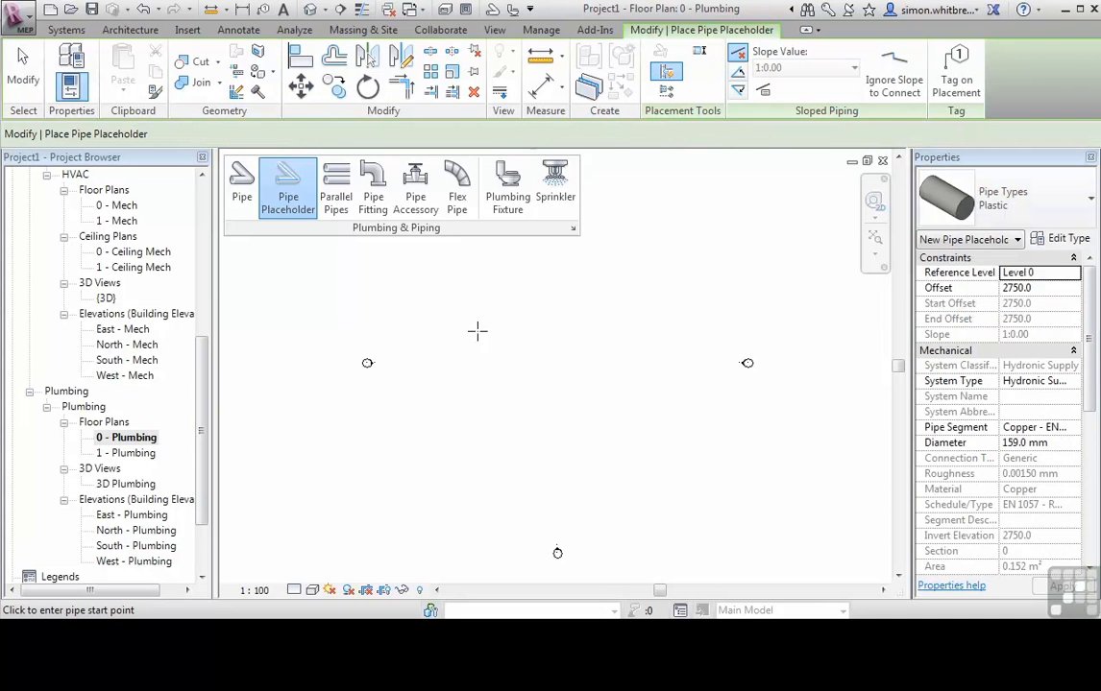
left_click(444, 350)
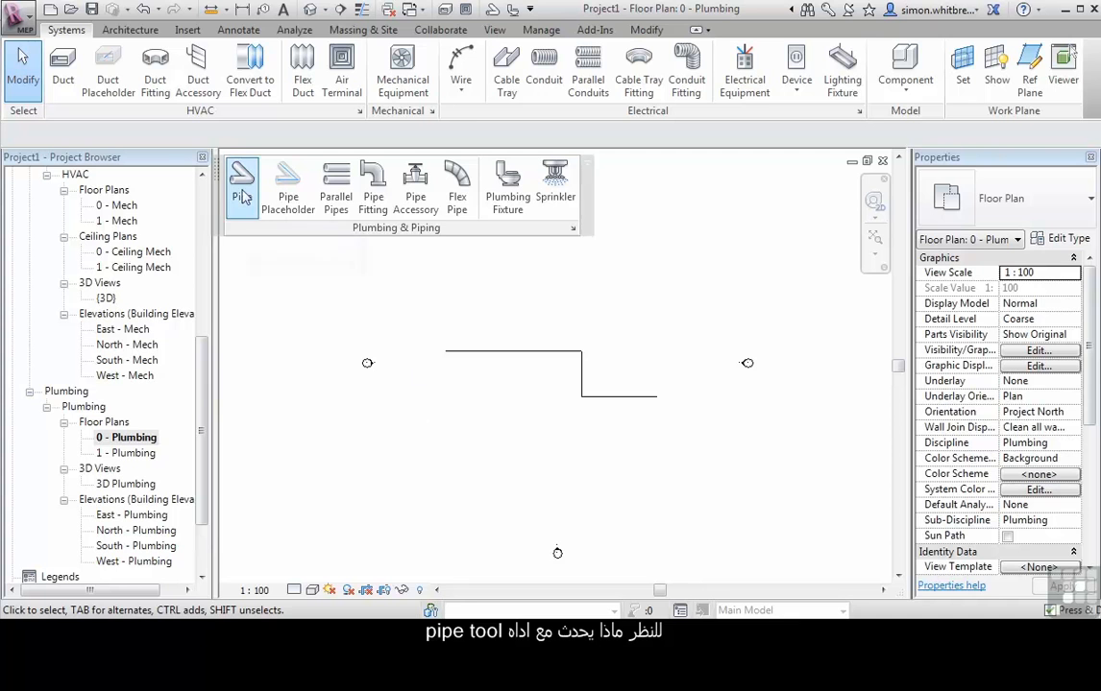
Step: Switch from placeholders to the Pipe tool to draw a real run beside the placeholder
left_click(242, 182)
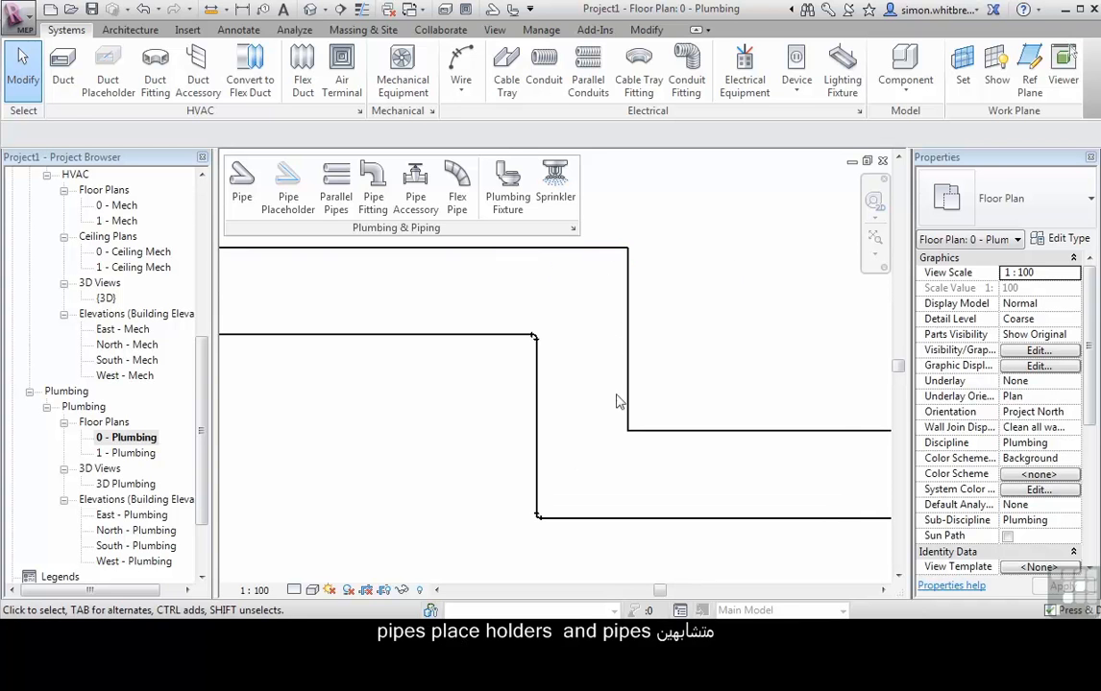
mouse_move(492, 407)
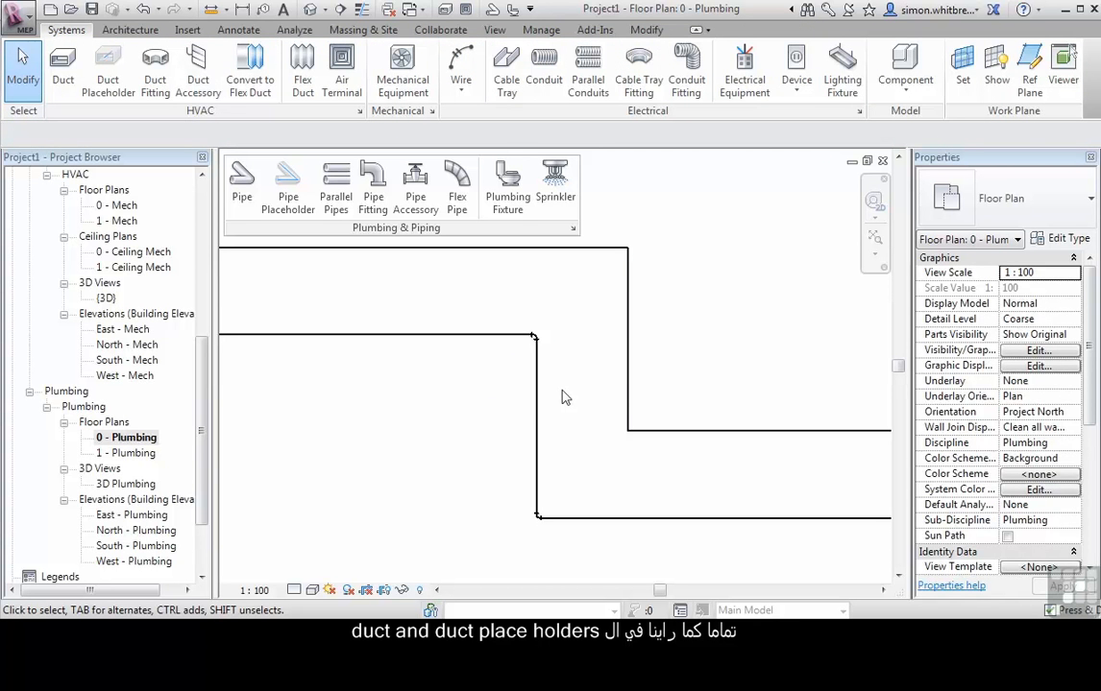
left_click(536, 422)
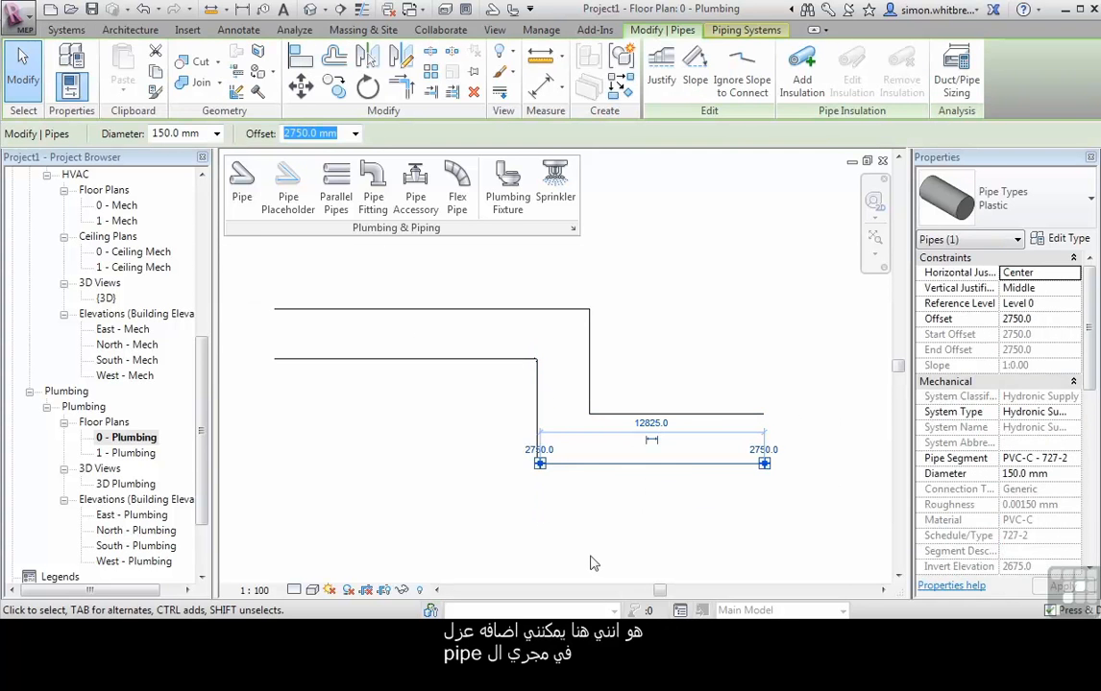
mouse_move(596, 463)
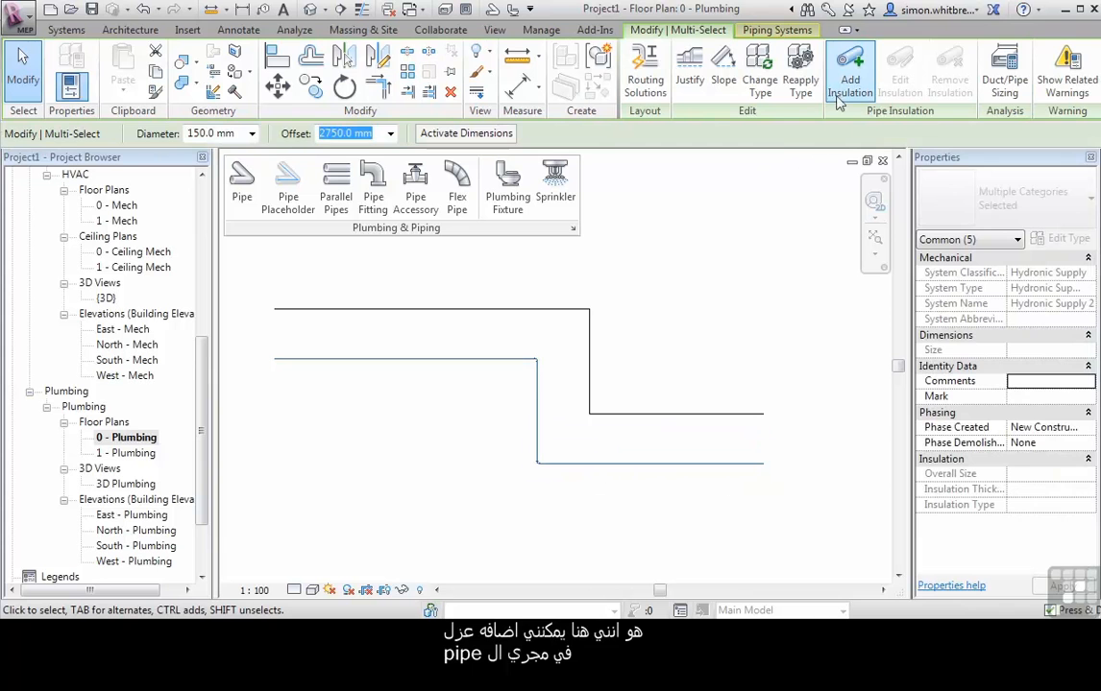
mouse_move(849, 73)
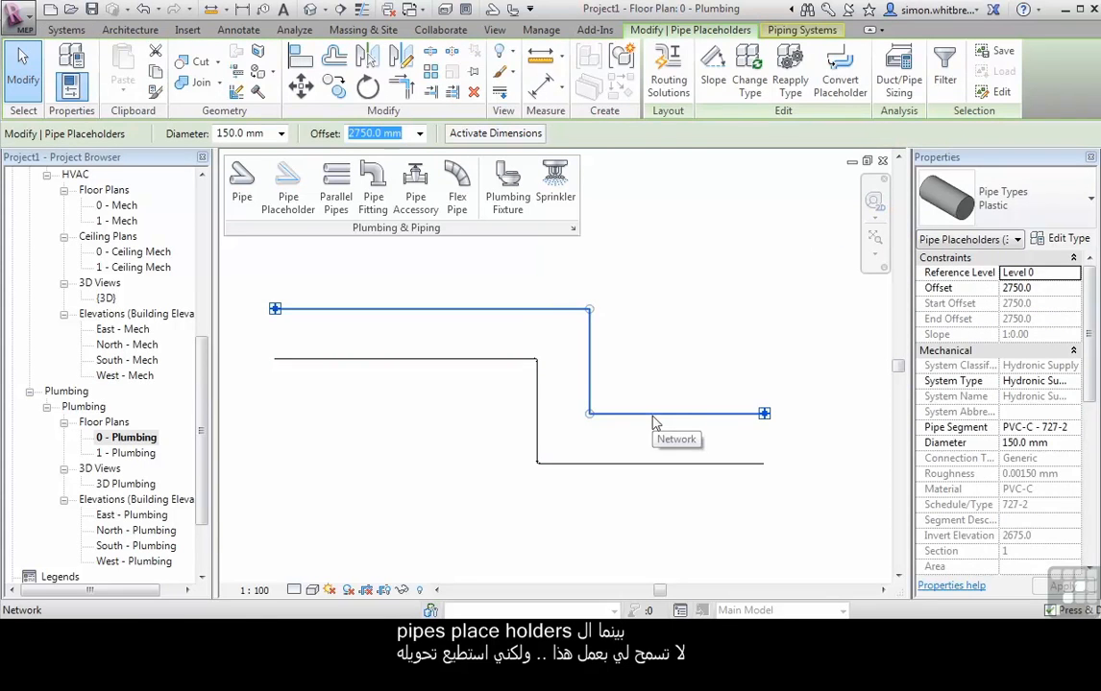
mouse_move(687, 161)
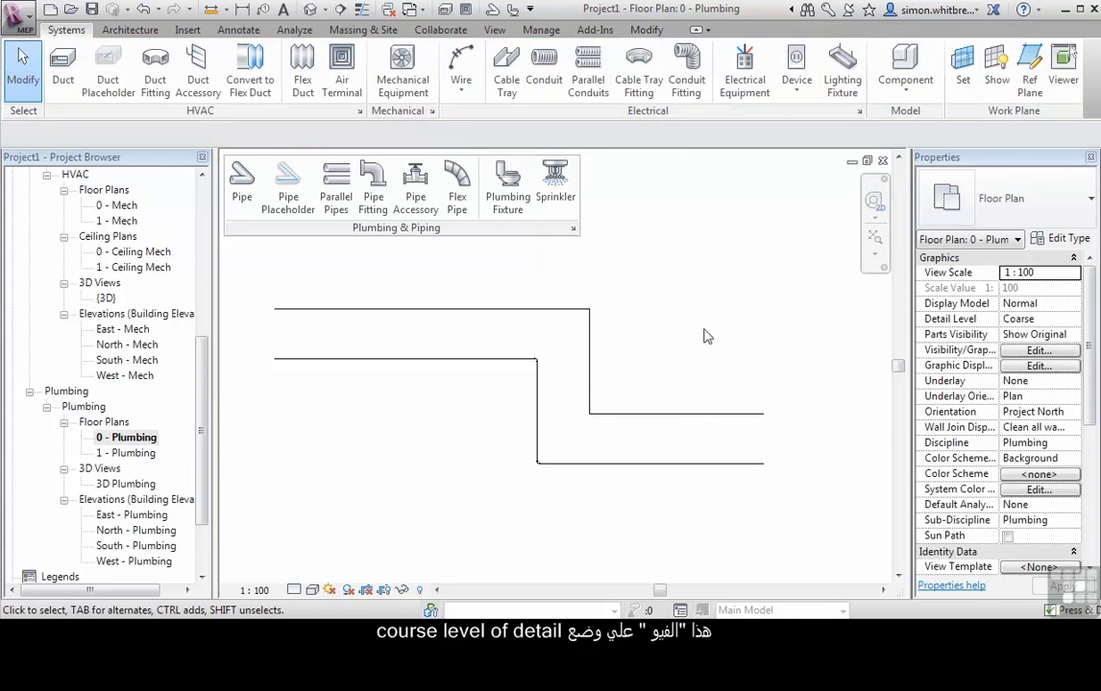
Step: Set the plan's detail level to Medium, then to Fine so pipes show full width
left_click(295, 589)
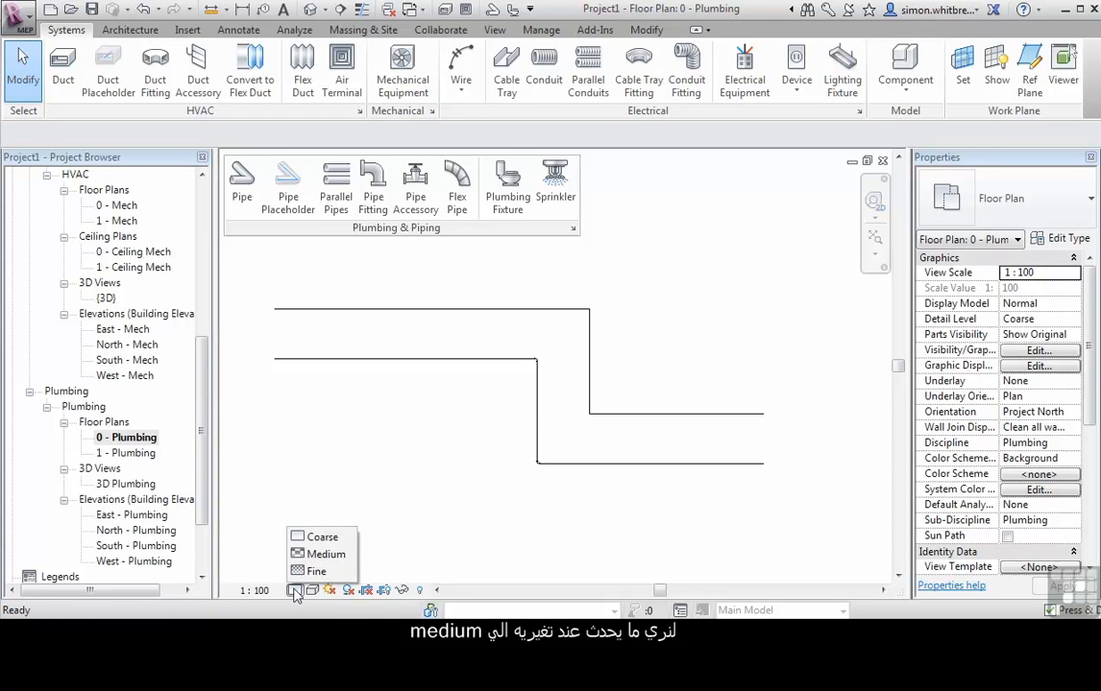
left_click(317, 553)
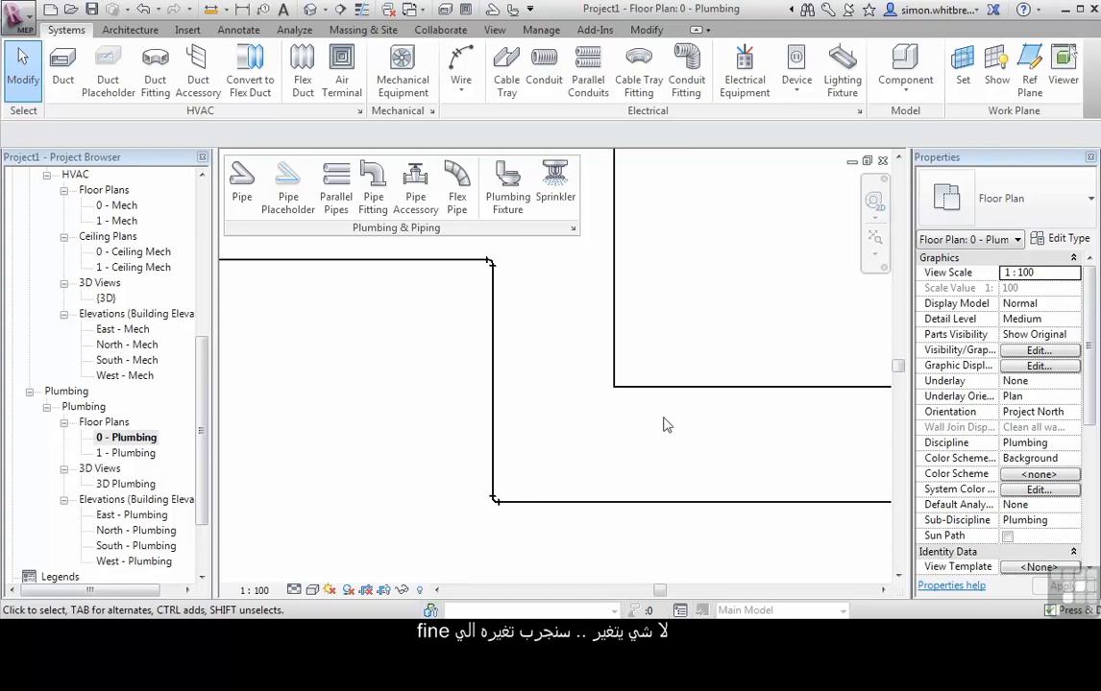
left_click(296, 590)
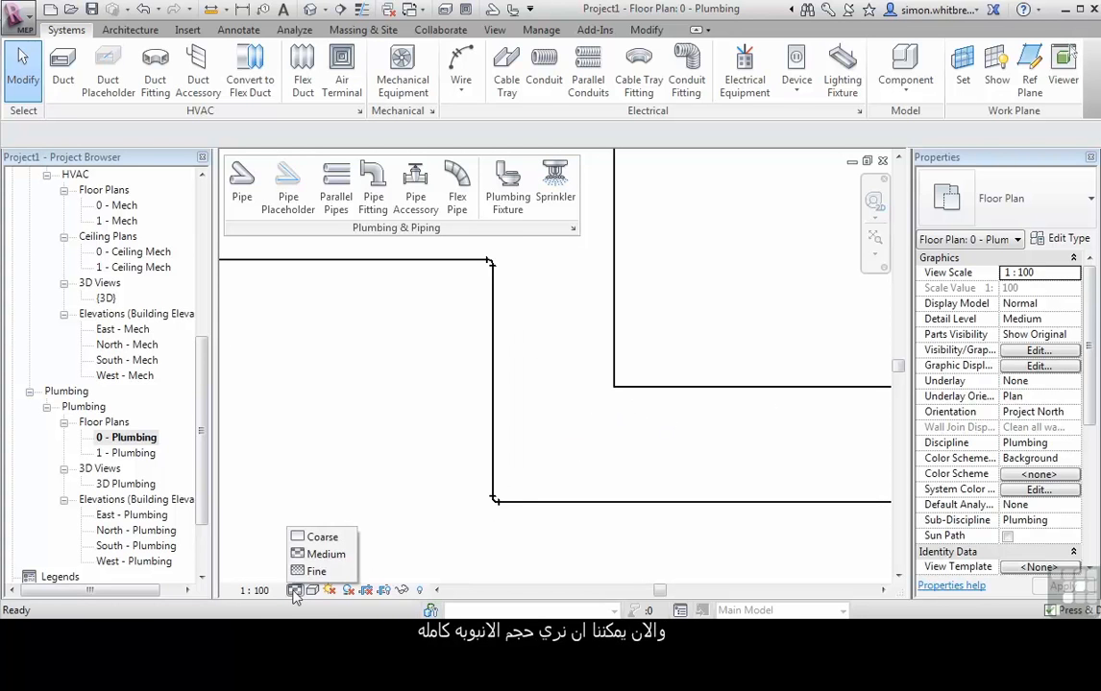
left_click(315, 572)
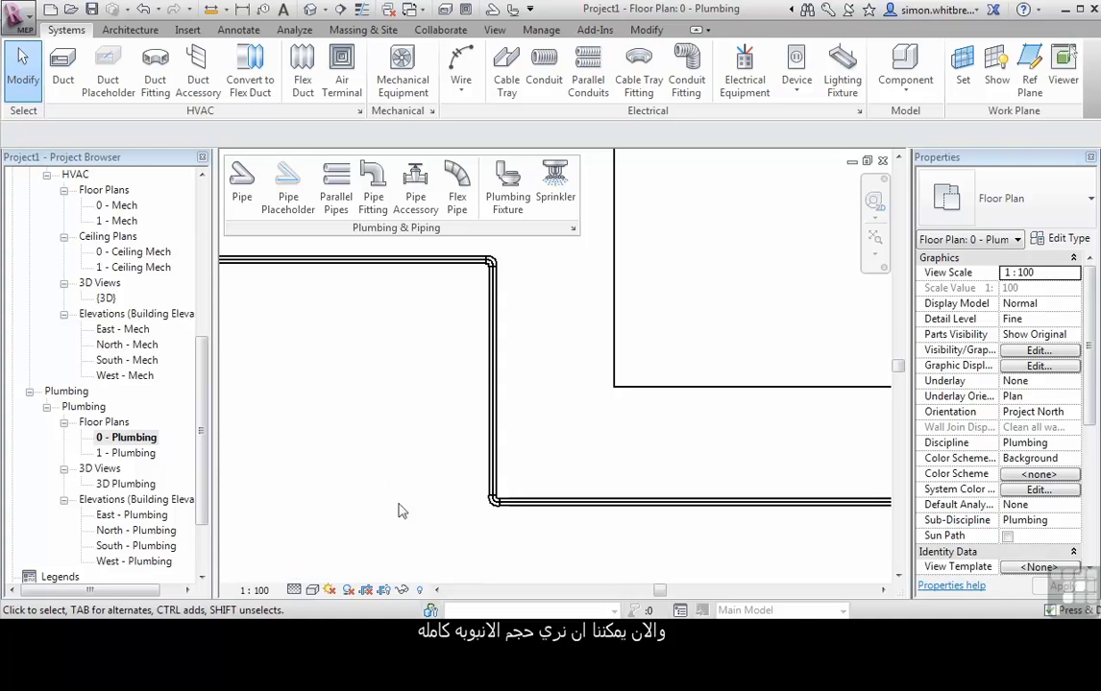
mouse_move(596, 440)
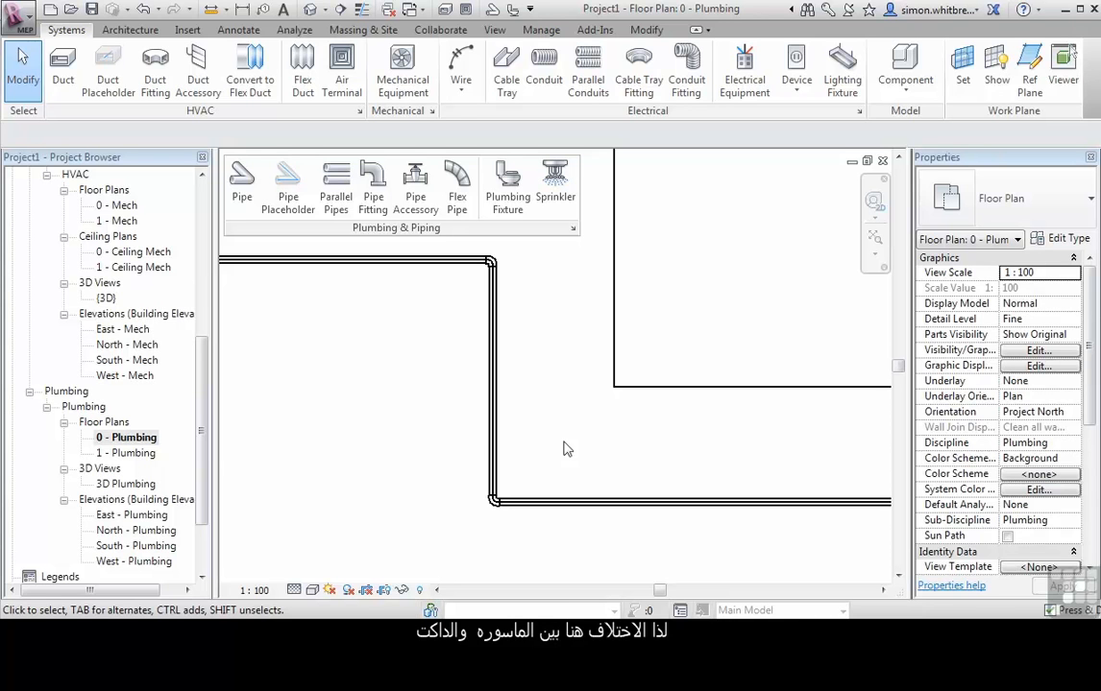
mouse_move(561, 469)
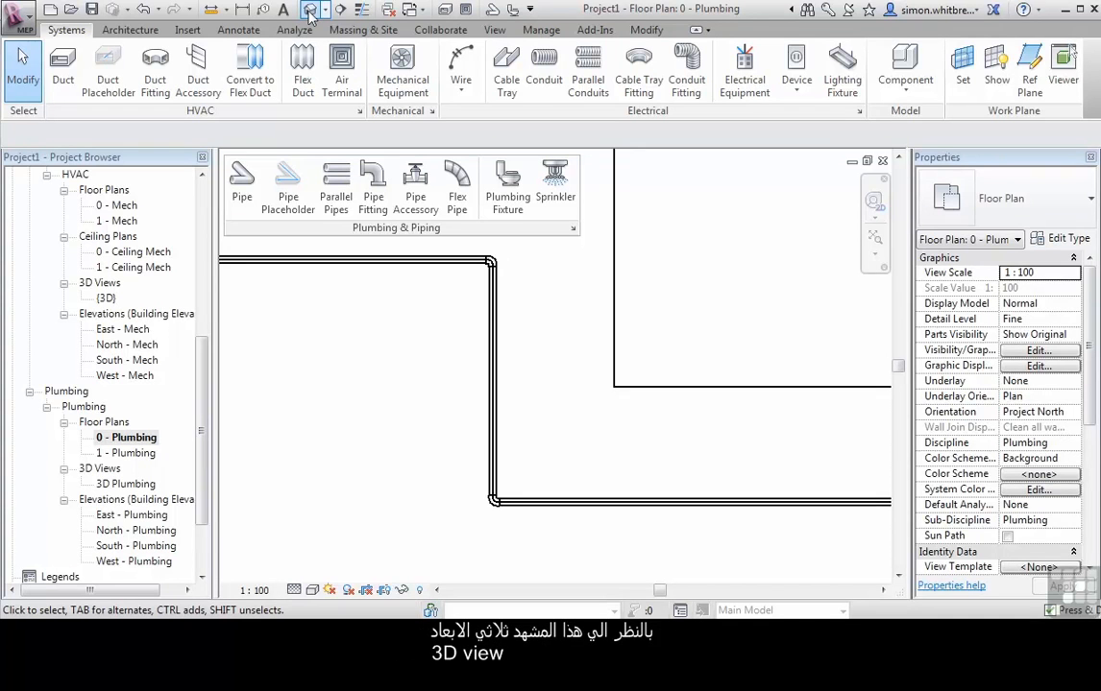
Step: Set the default 3D view's detail level to Medium, then Fine, showing pipes as double lines
left_click(315, 8)
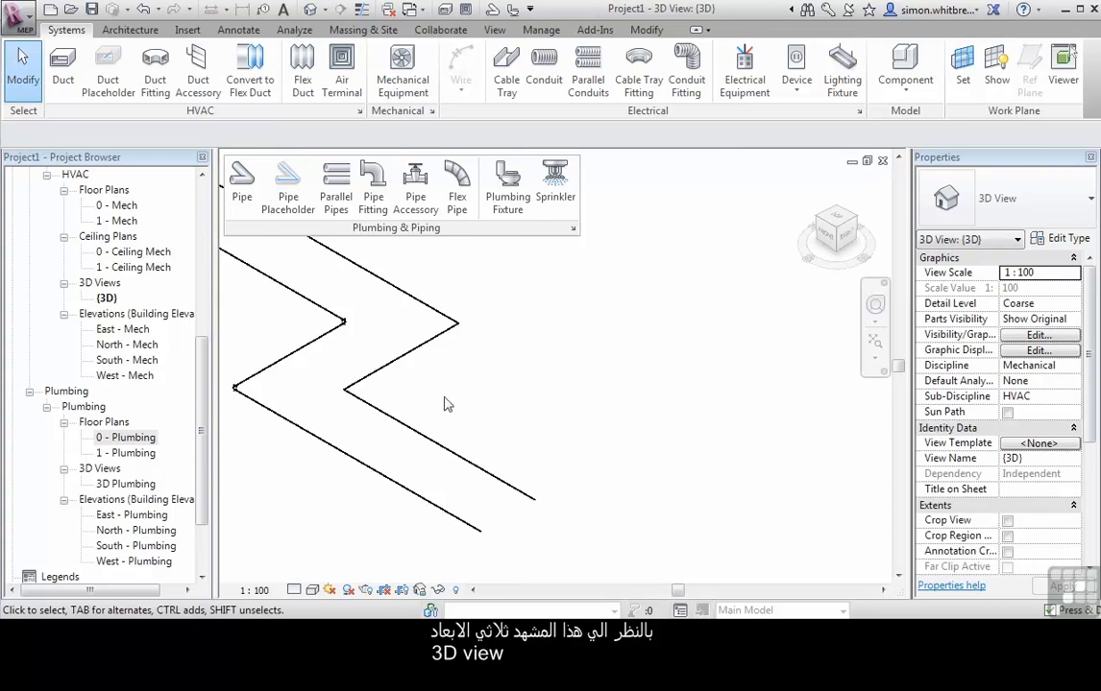
left_click(294, 590)
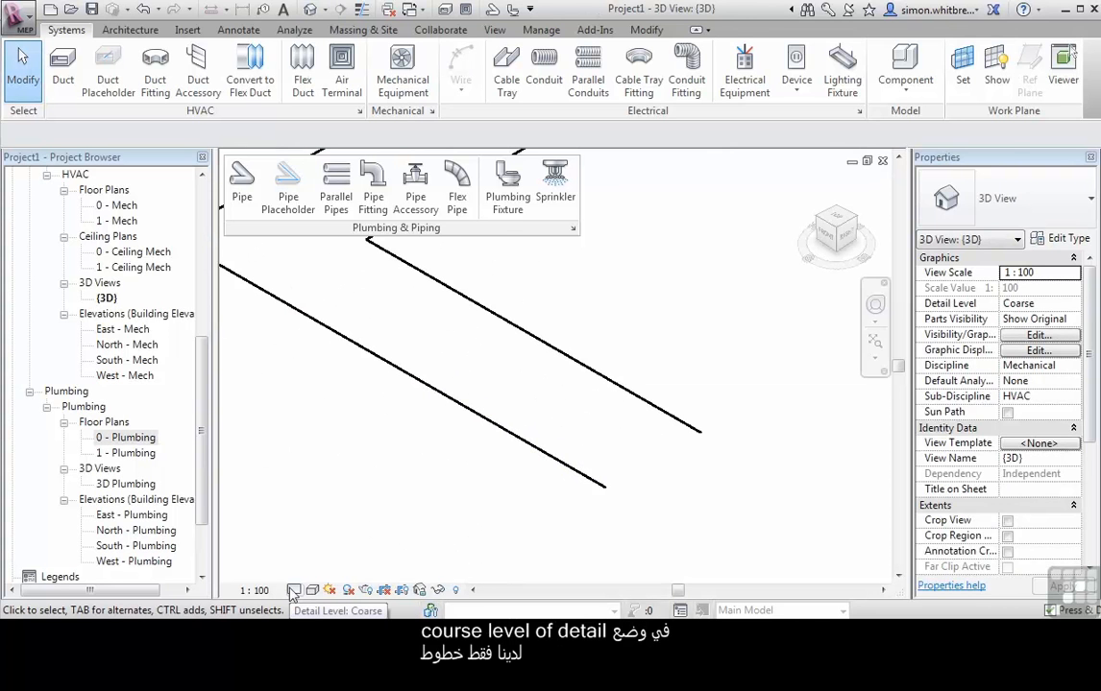
mouse_move(536, 503)
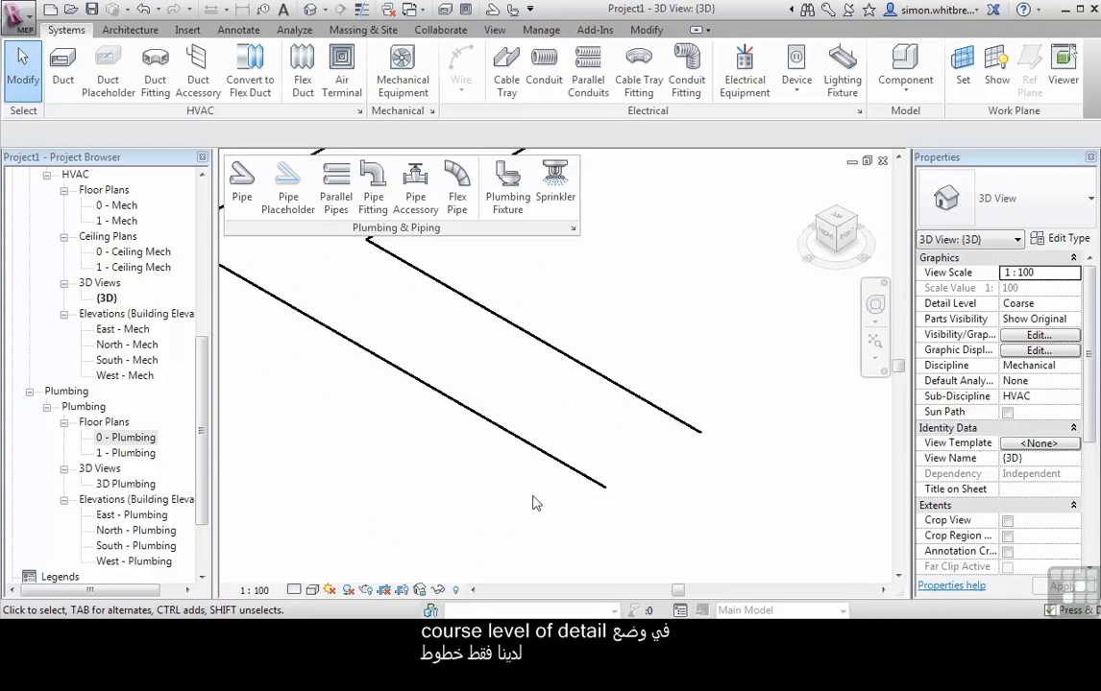
mouse_move(342, 568)
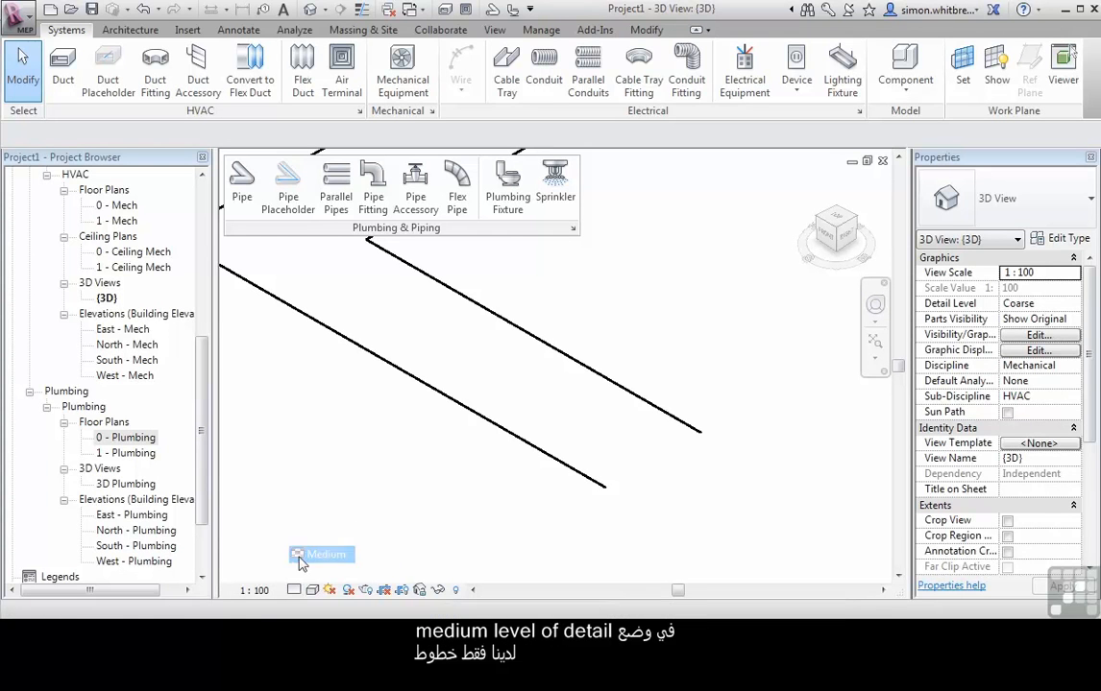
left_click(327, 554)
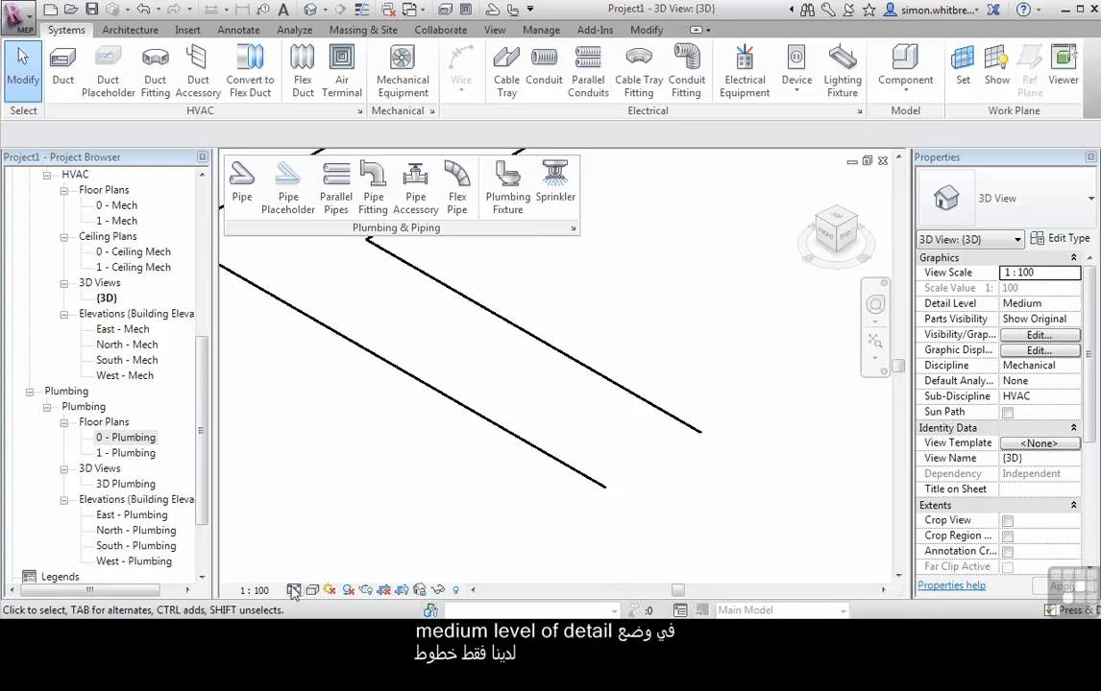
left_click(293, 591)
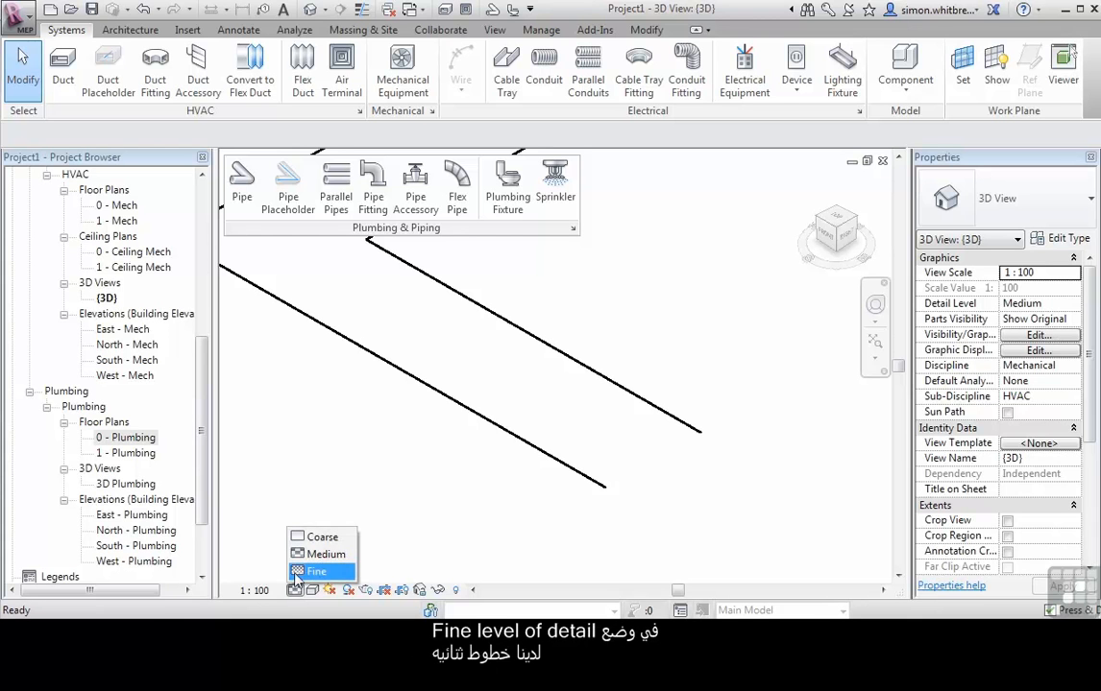
left_click(317, 572)
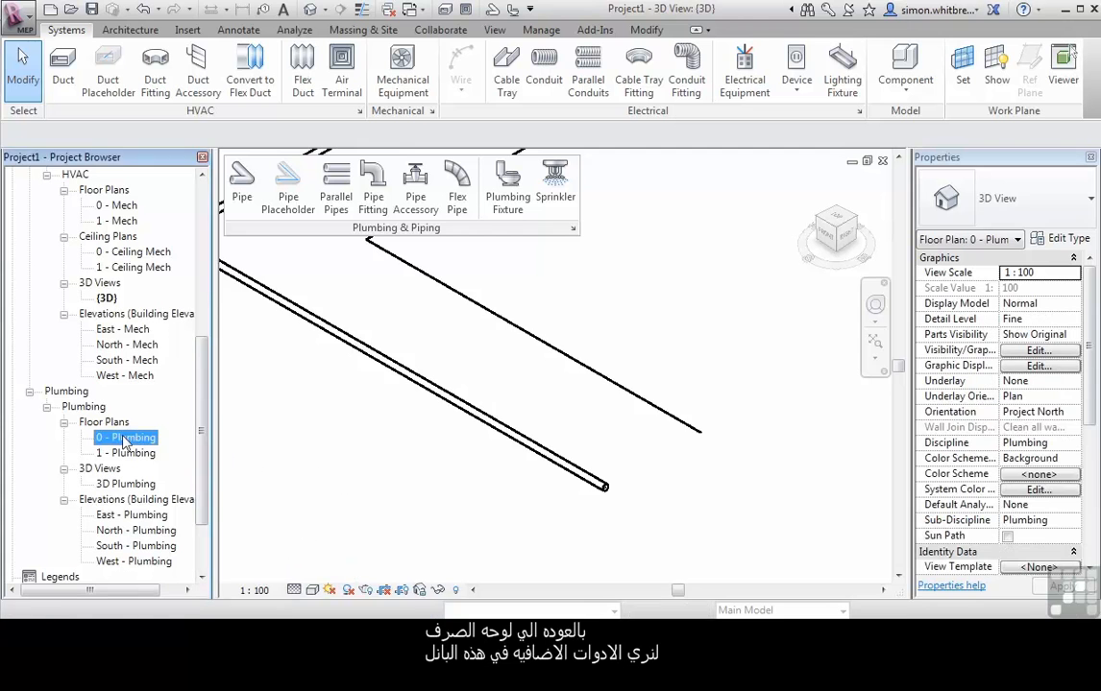
Step: Place 4 horizontal parallel pipes at 750 offset along the whole jogged run in 0 - Plumbing
double_click(127, 438)
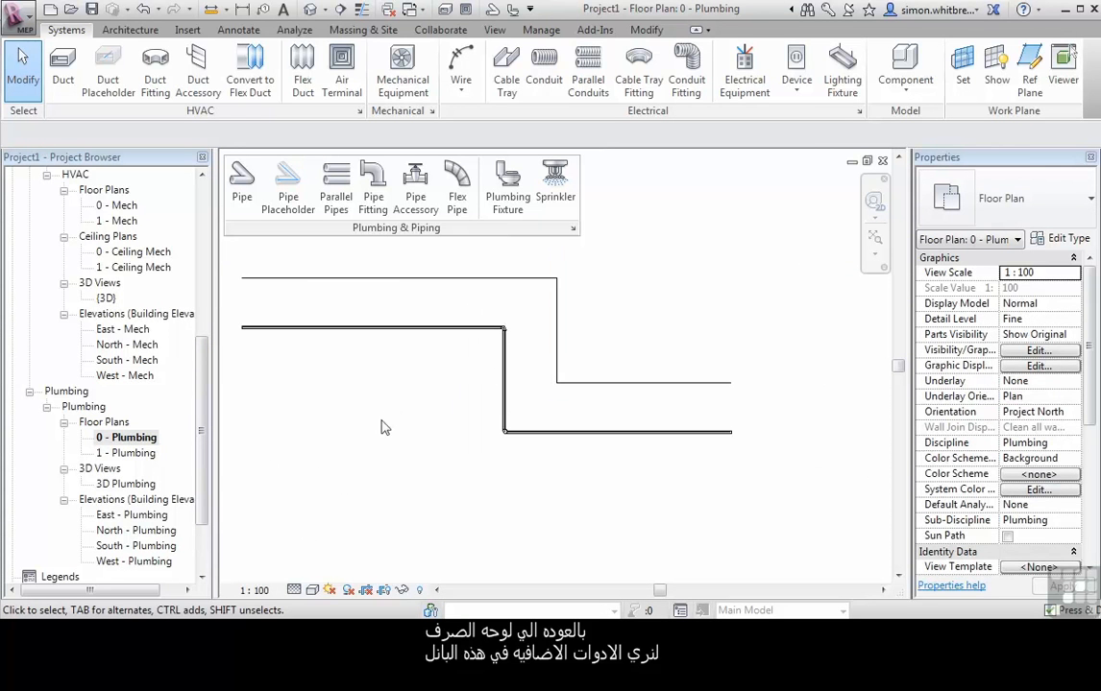
mouse_move(335, 182)
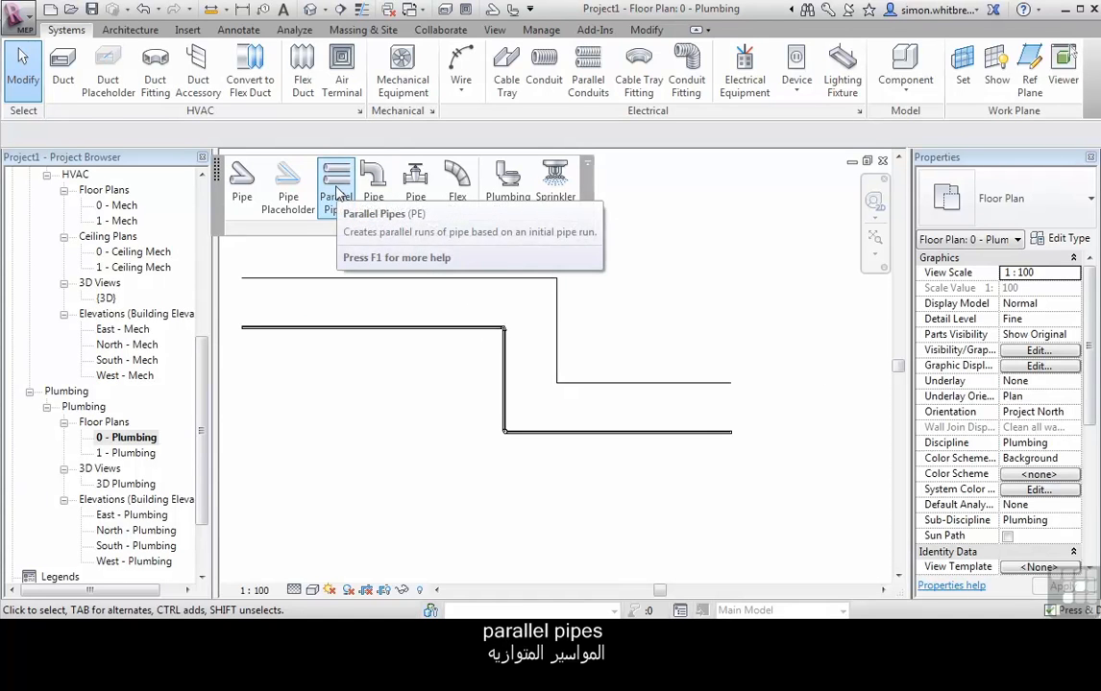
left_click(336, 182)
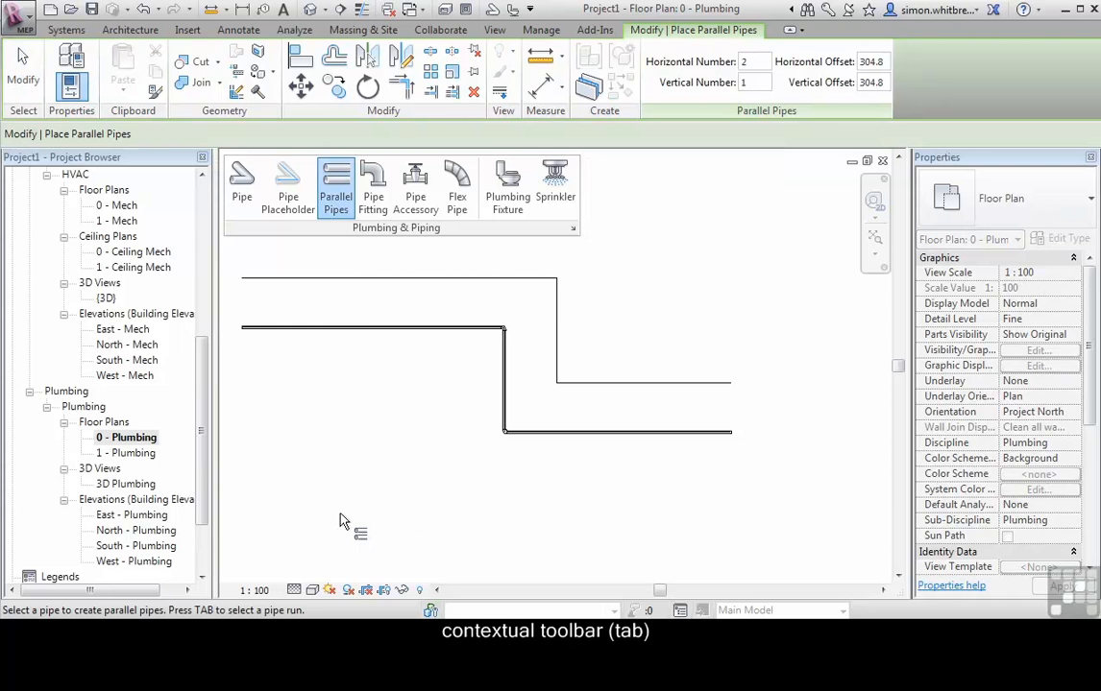
mouse_move(641, 171)
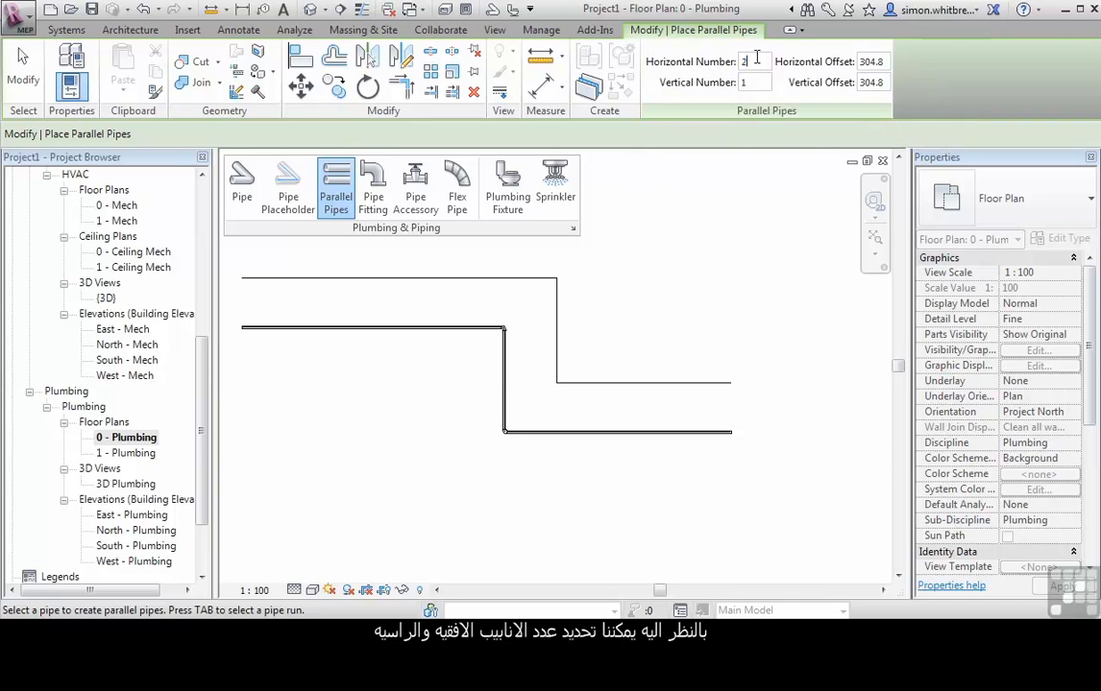
type("4")
left_click(755, 81)
type("3")
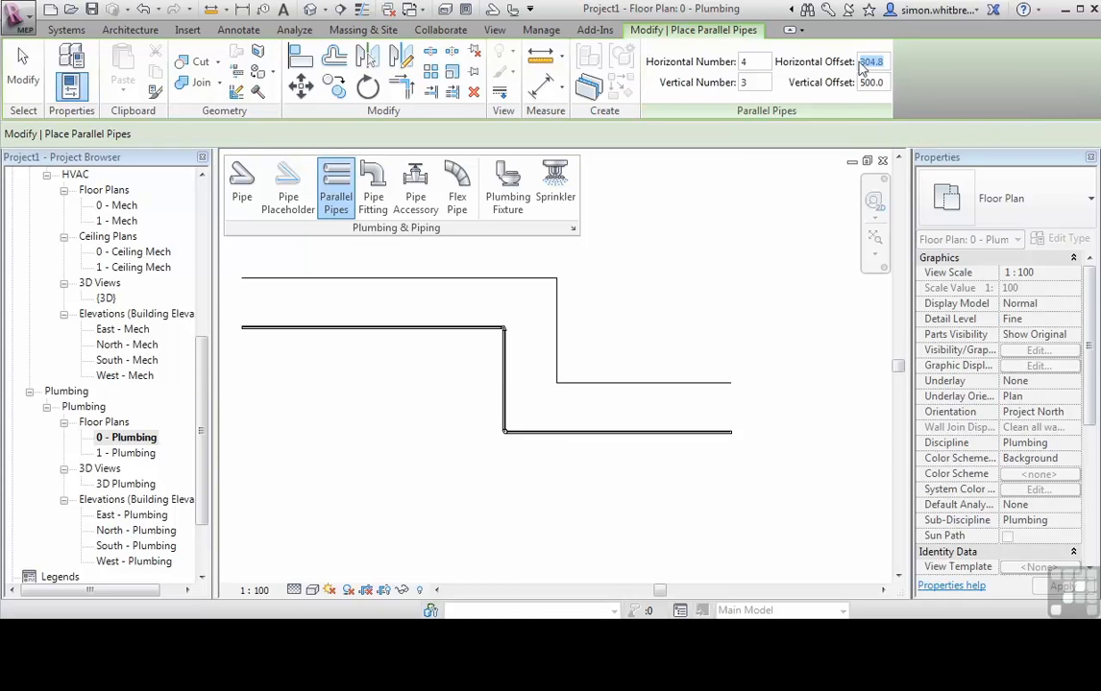
type("750.0")
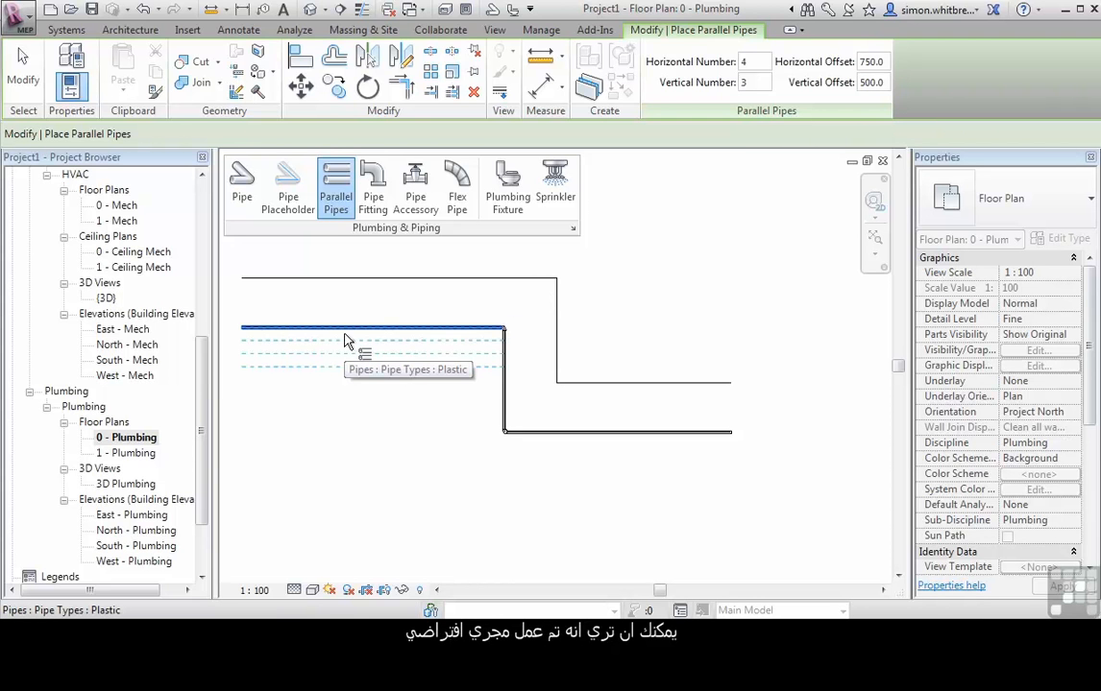
key("Tab")
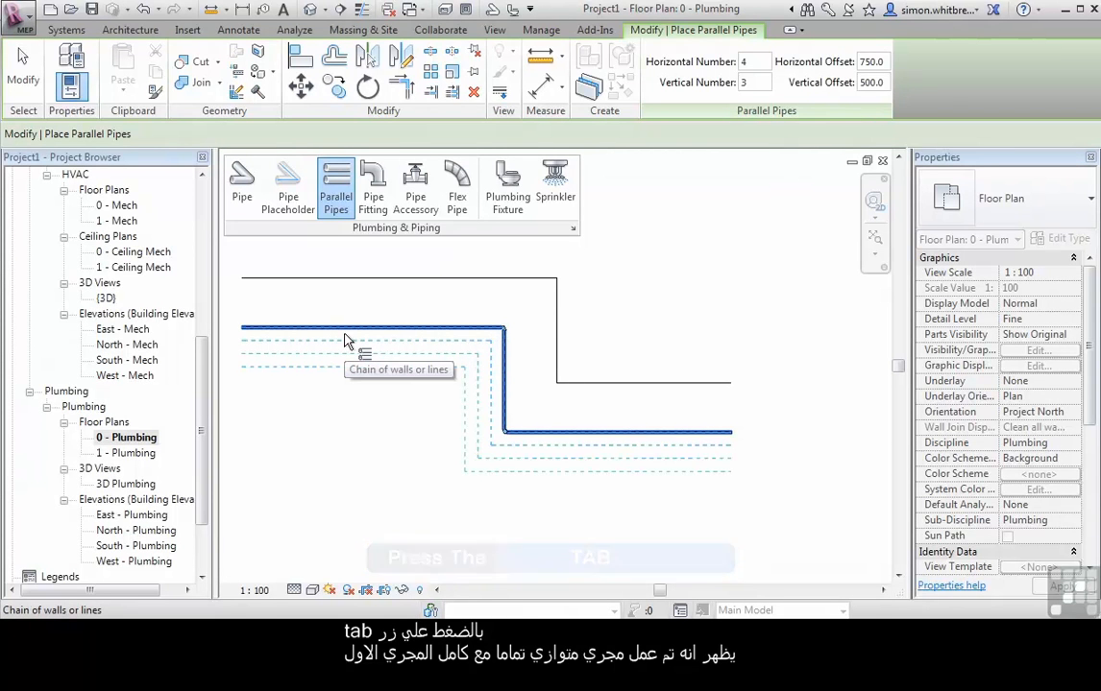
key("Tab")
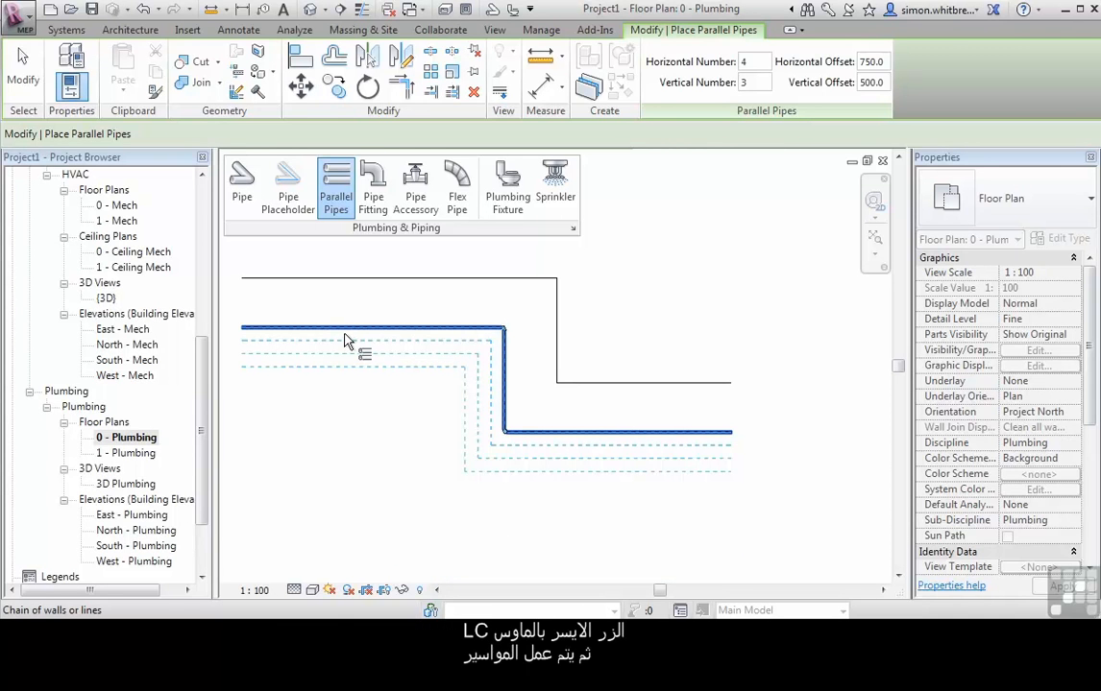
left_click(346, 340)
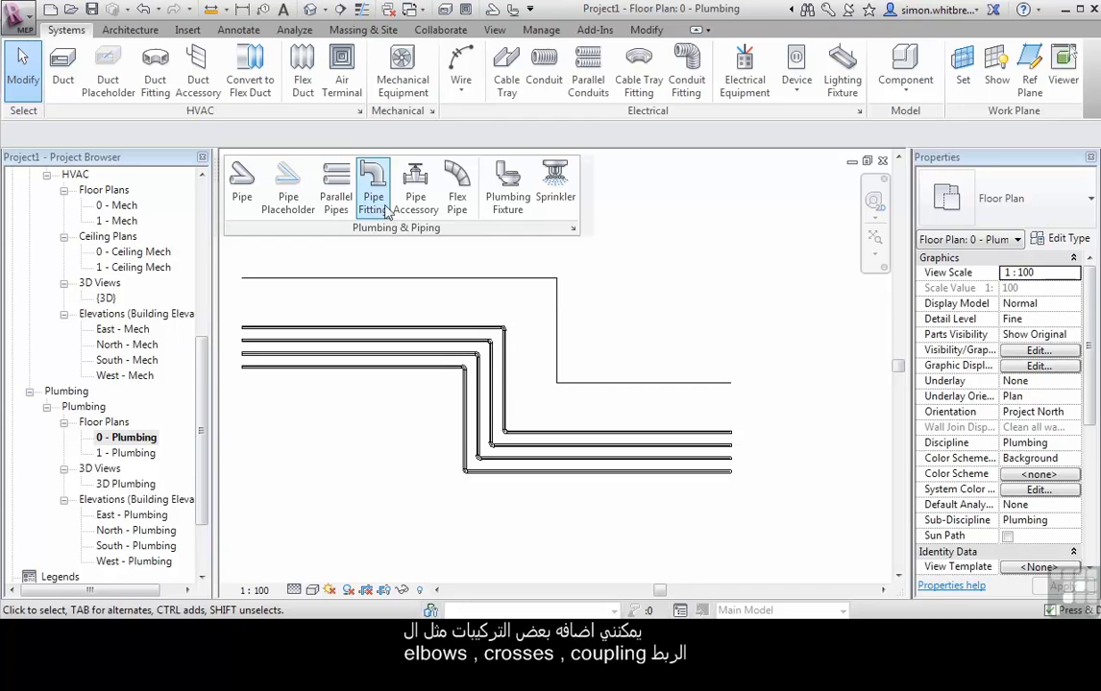
Step: Choose the Elbow - Soldered - CU Standard fitting, then start a pipe accessory, raising the no-family warning
left_click(373, 183)
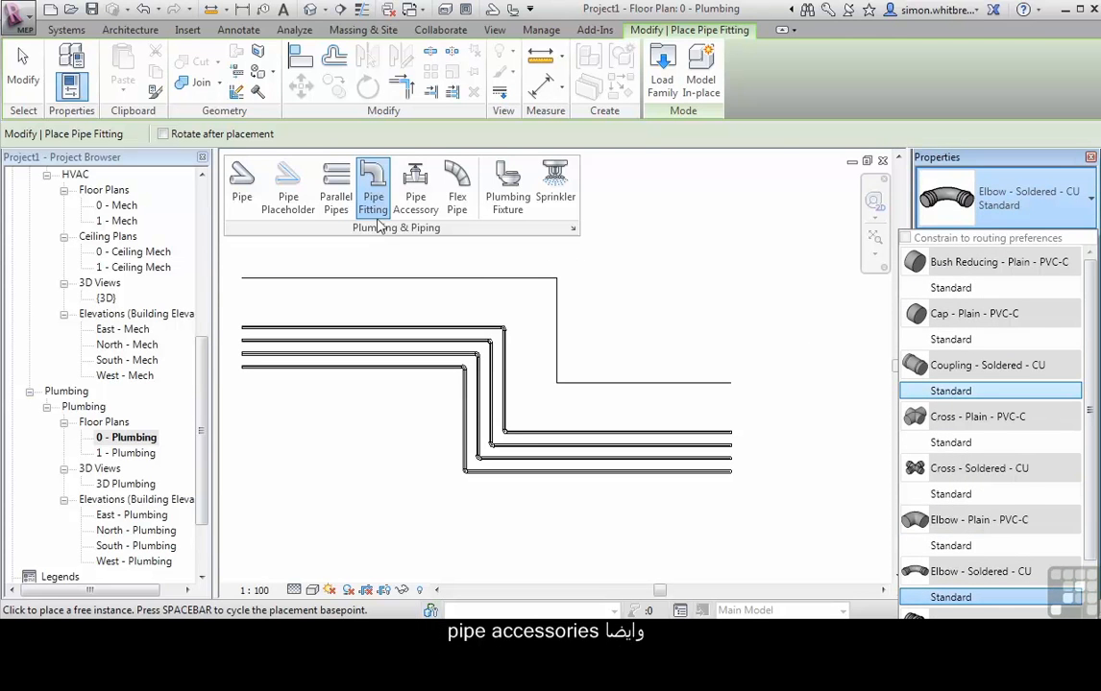
left_click(415, 182)
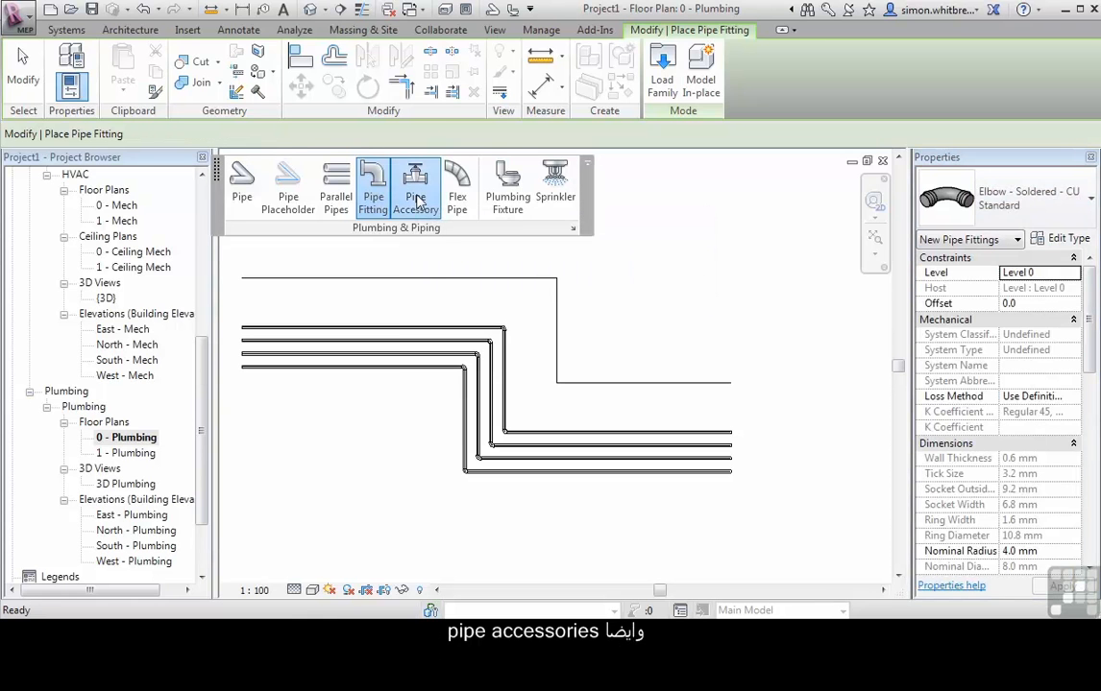
left_click(415, 188)
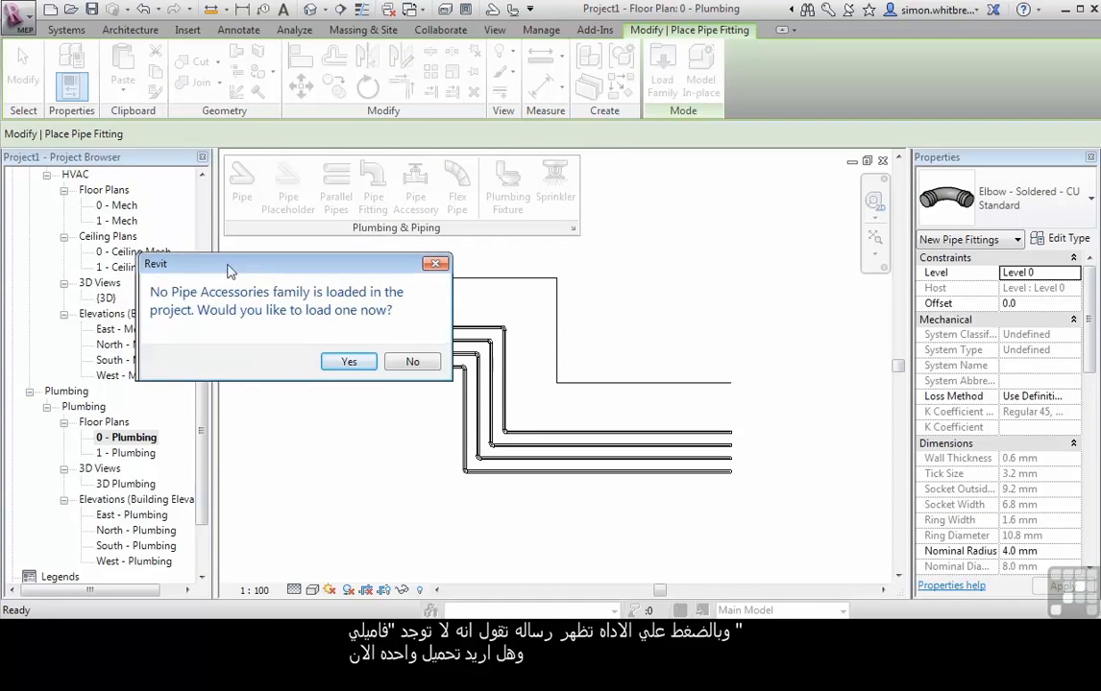
Step: Load an accessory family from the library's Pipe > Accessories folder, a 15 mm temperature gauge probe
left_click_drag(230, 265, 336, 257)
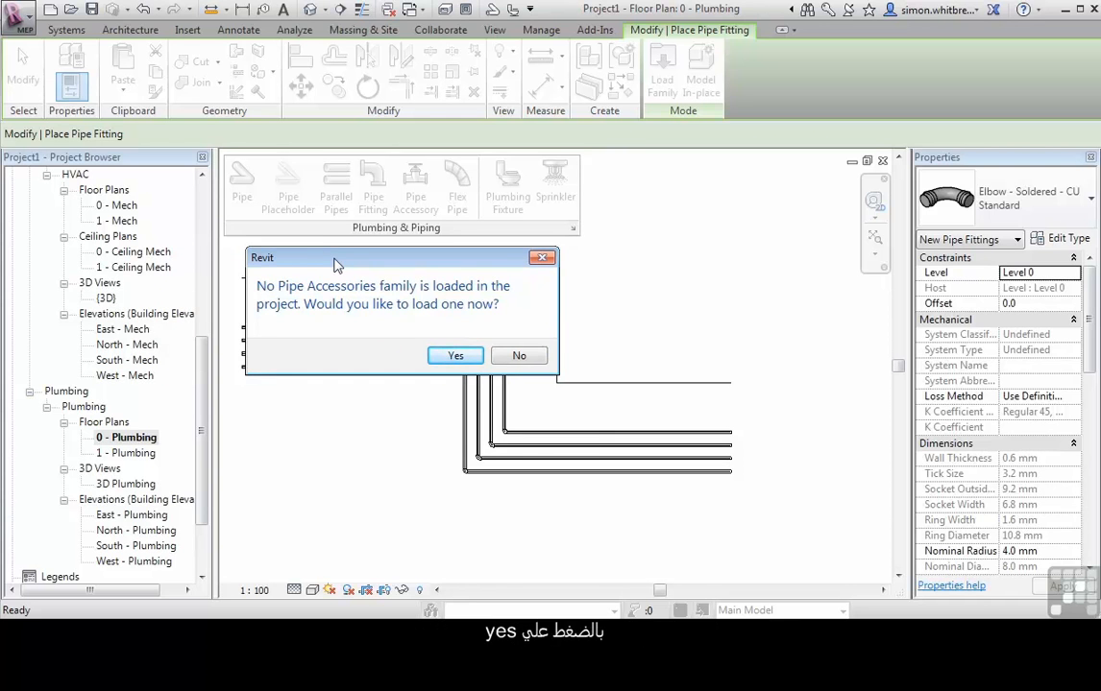
left_click(453, 355)
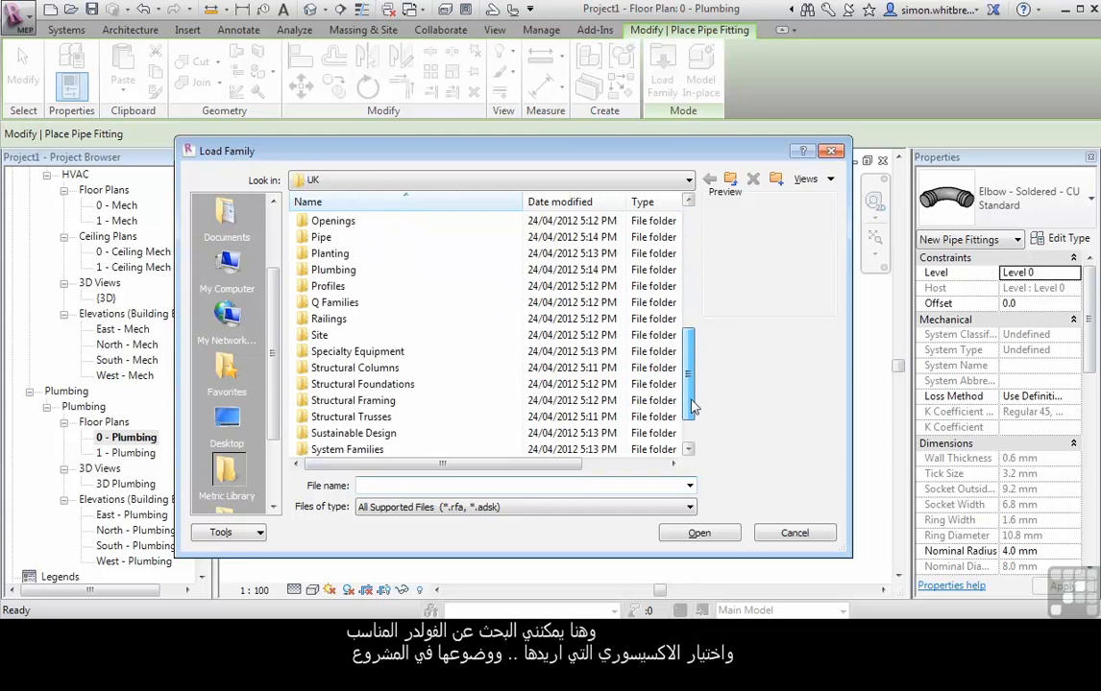
double_click(321, 239)
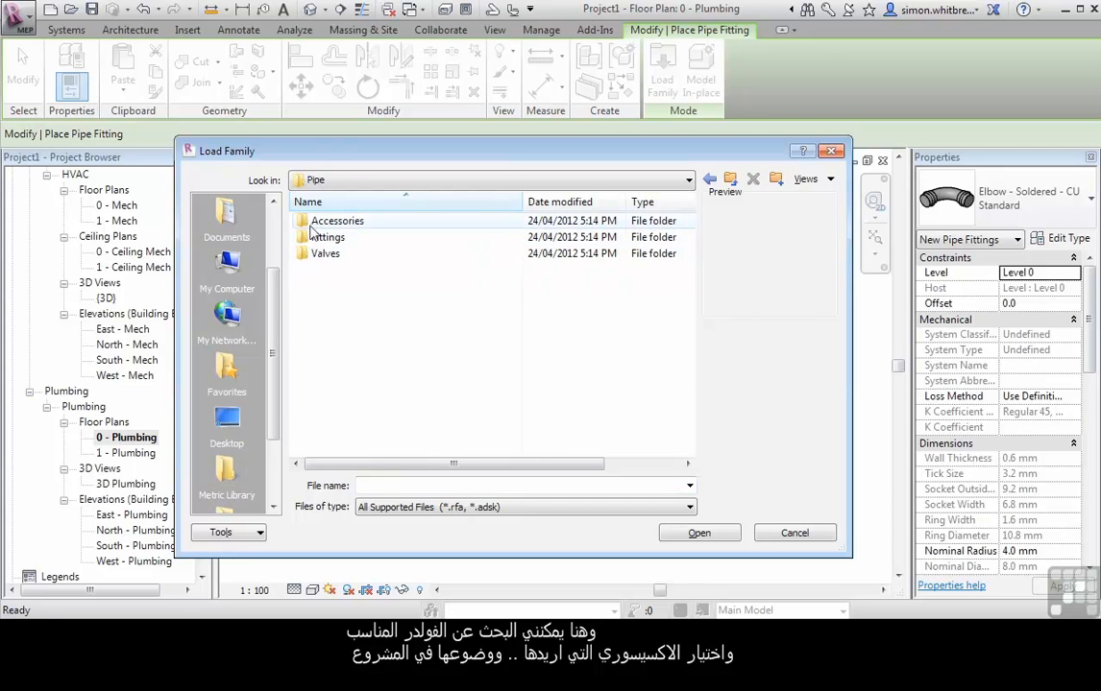
double_click(336, 219)
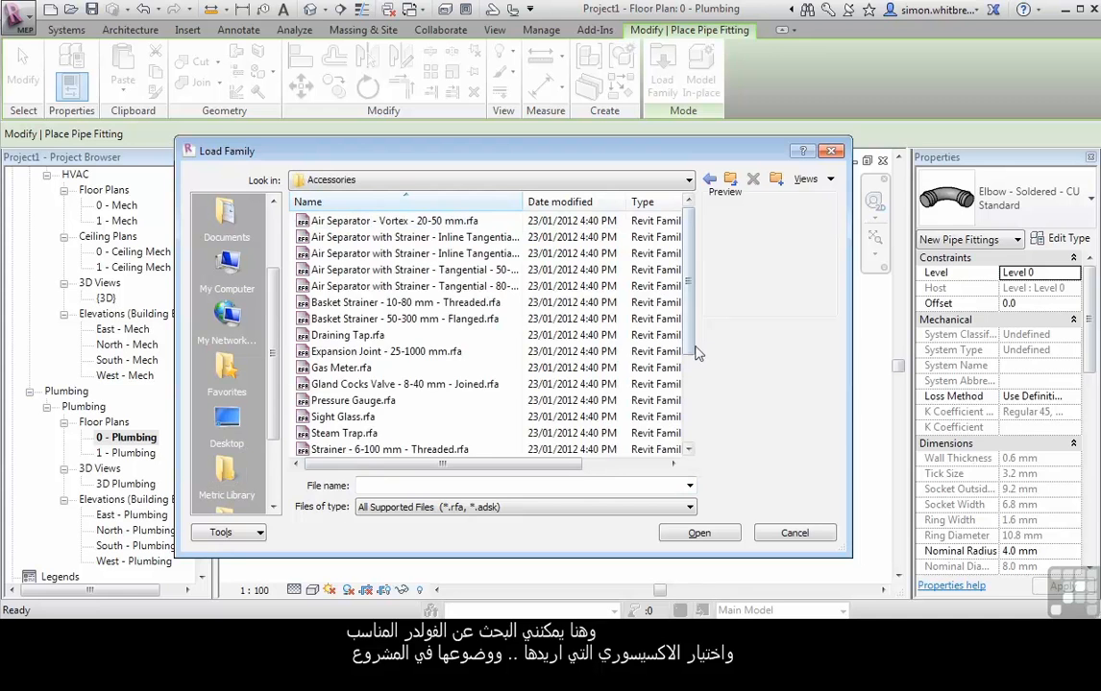
left_click(363, 384)
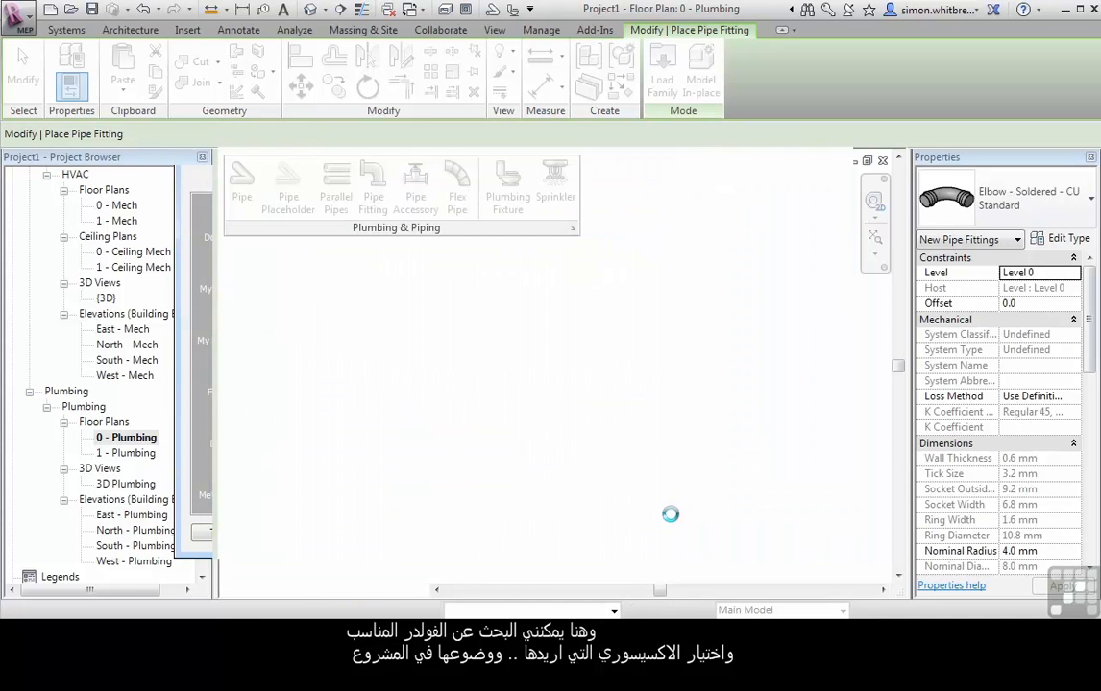
left_click(415, 184)
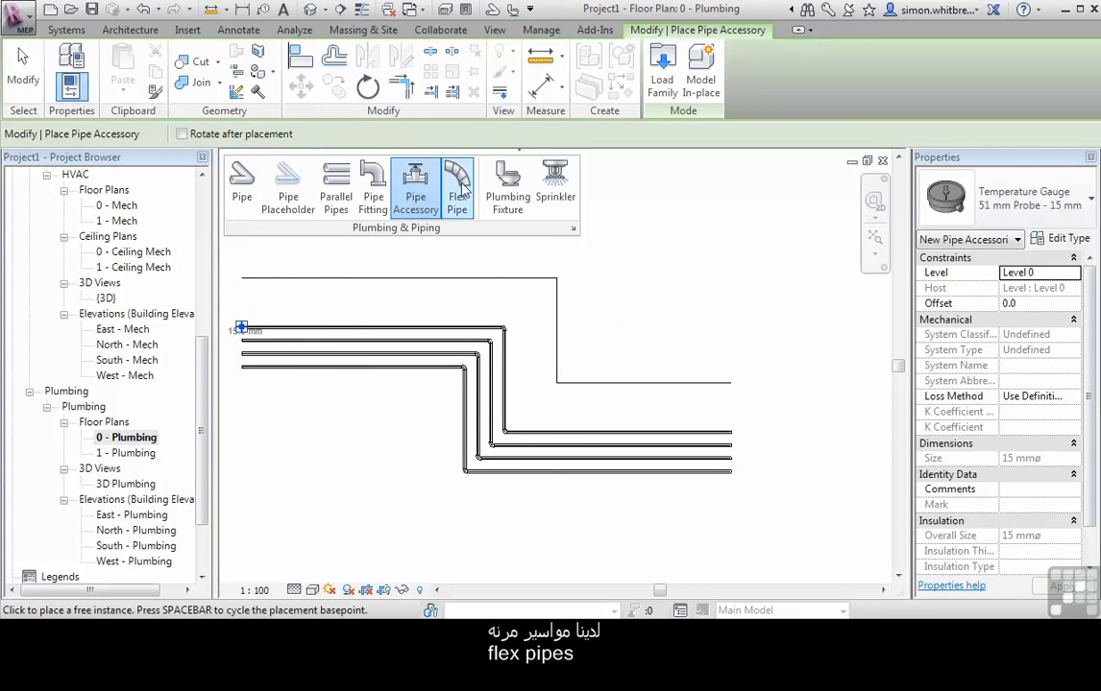
Step: Start the Flex Pipe tool to draw a curving round hydronic supply run
left_click(457, 183)
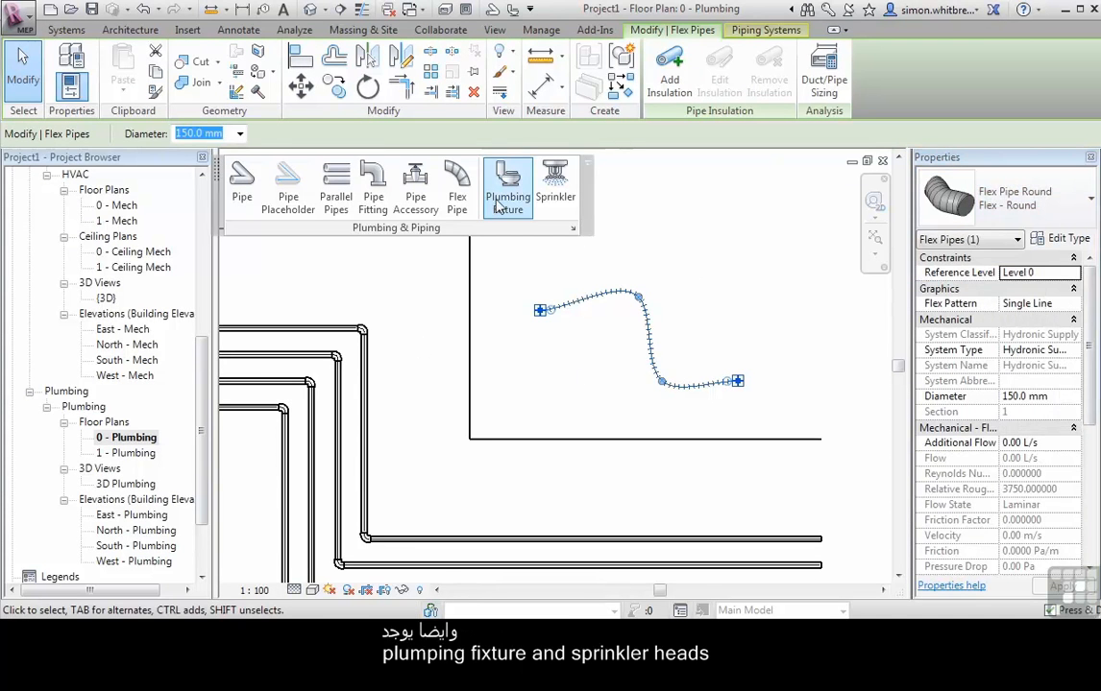
mouse_move(555, 182)
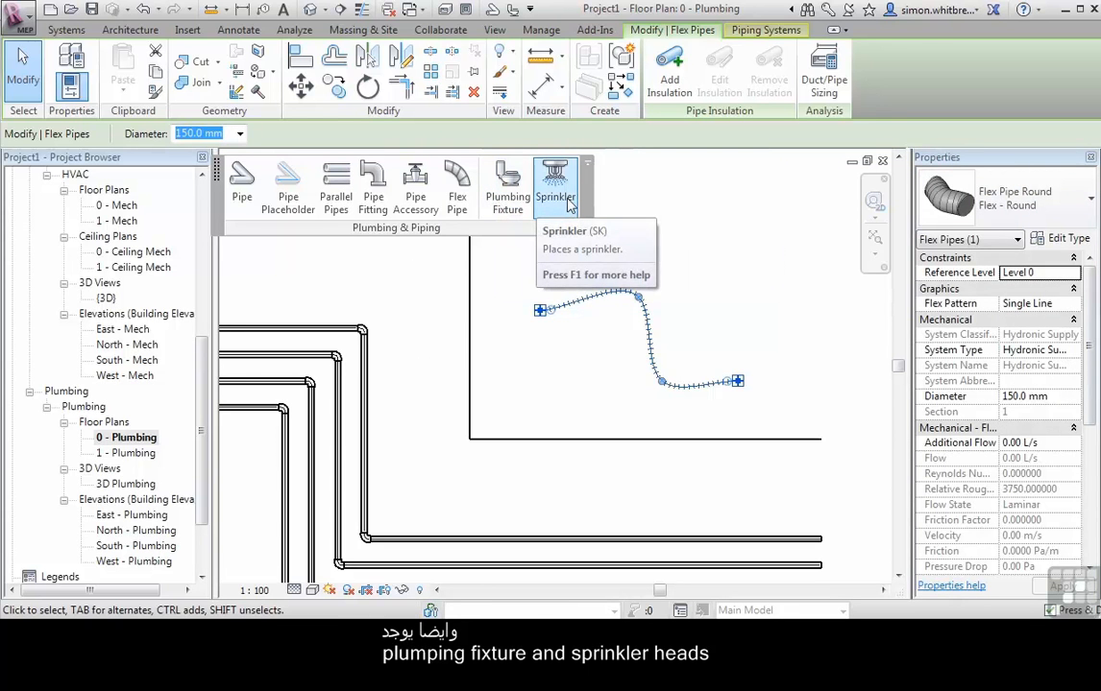